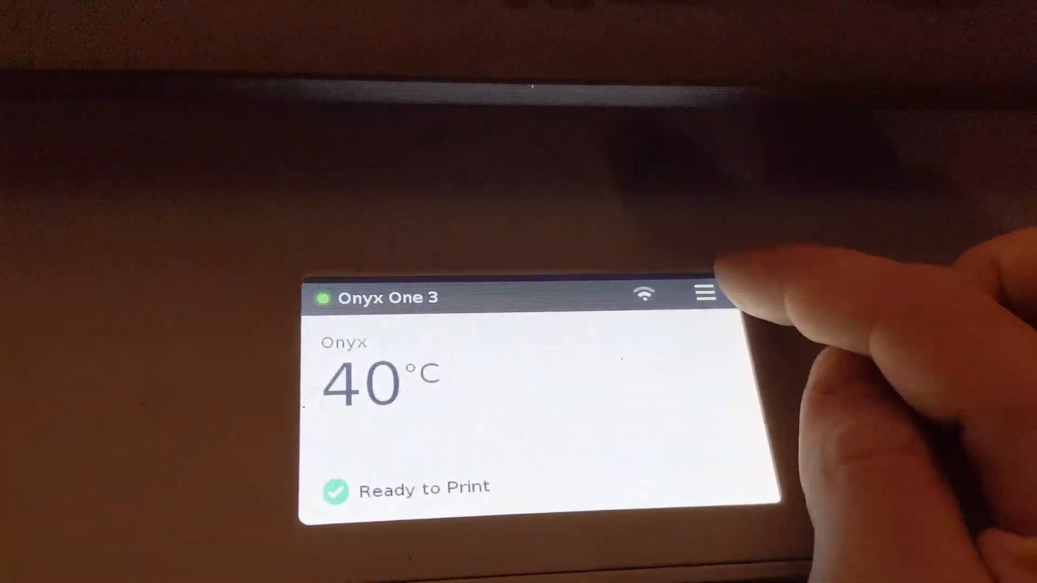
- Start the Bed Level procedure from the printer's main menu
left_click(702, 295)
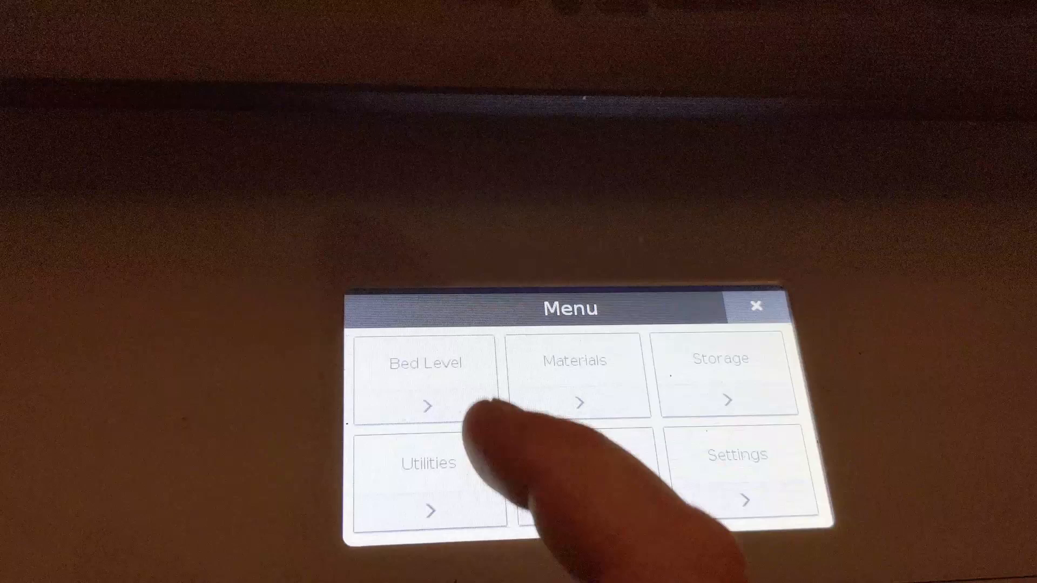
left_click(428, 378)
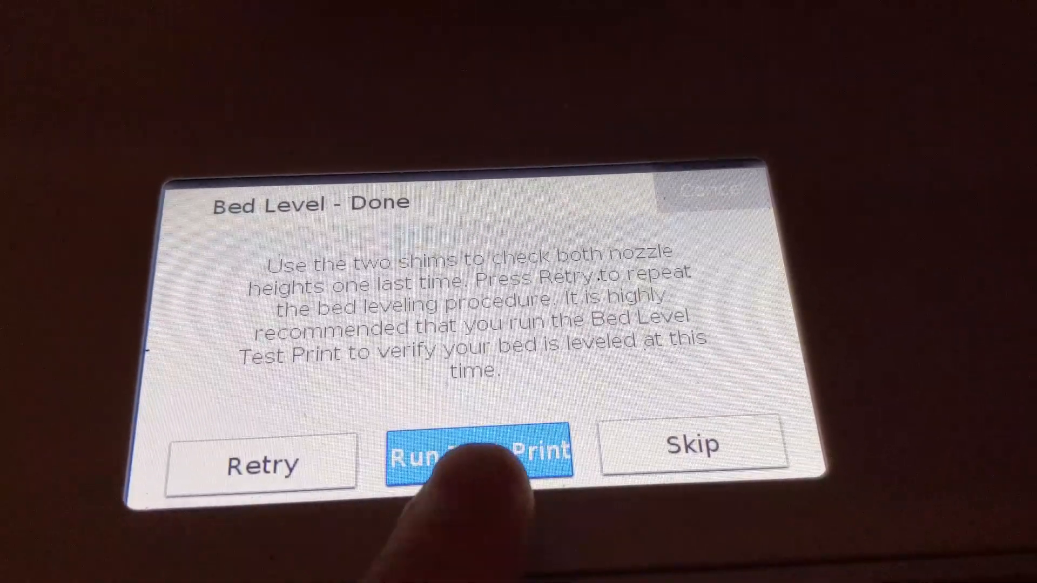
- Launch the bed level test print with Run Test Print on the Done screen
left_click(480, 458)
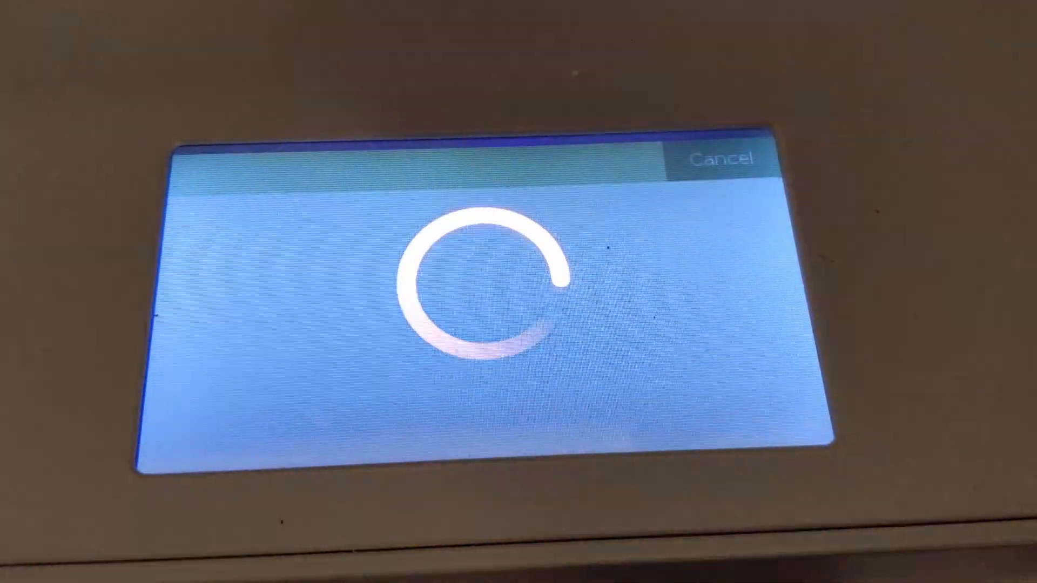